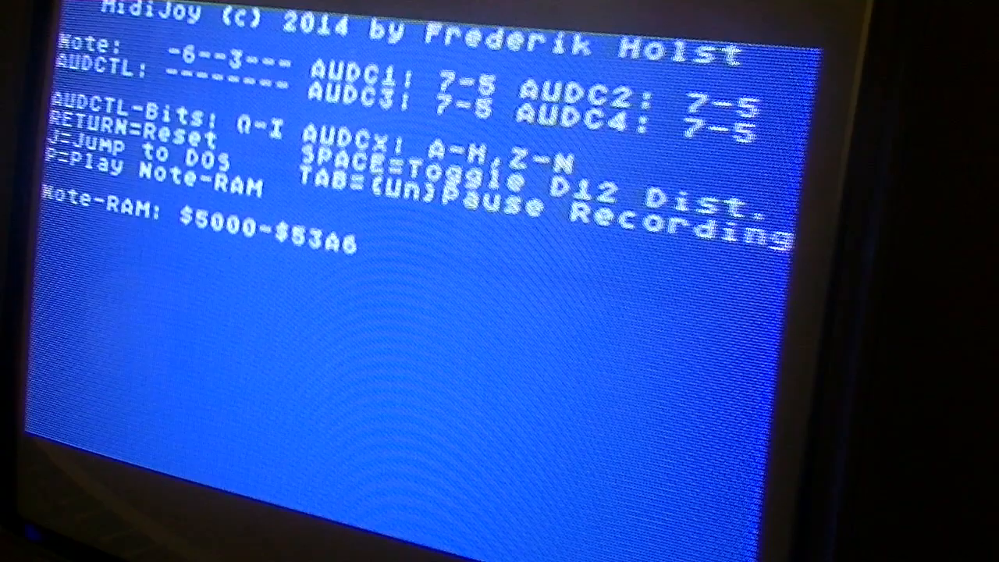
Leave MidiJoy for DOS and binary-save note memory 5000-53A6 as SONG.MID.
key("j")
type("SON")
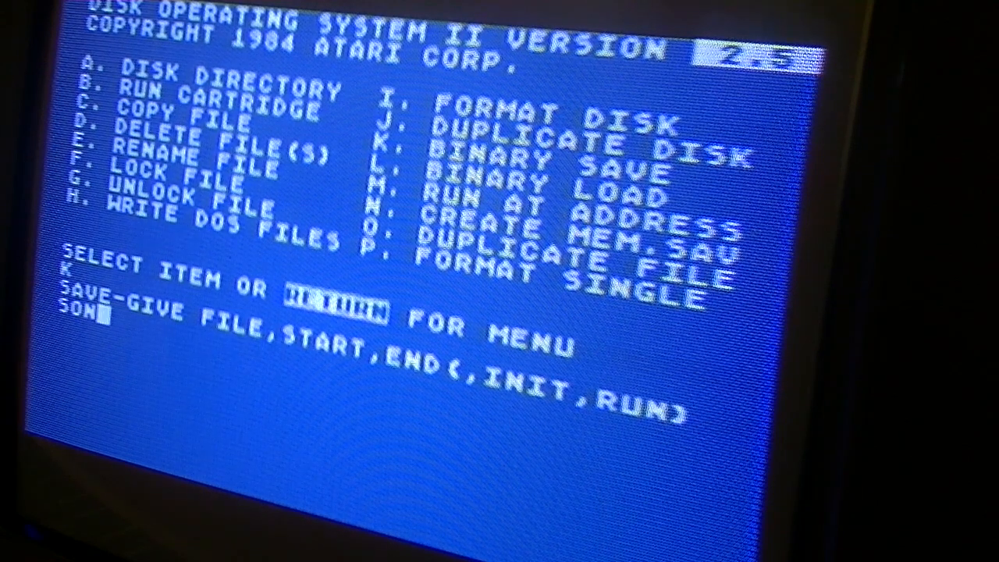
type("G.MID")
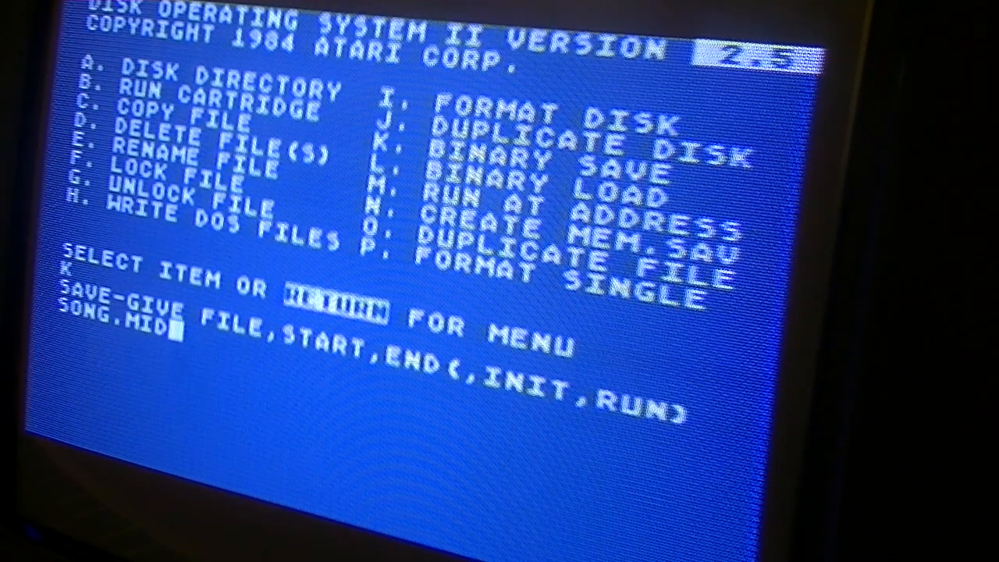
type(",5000,")
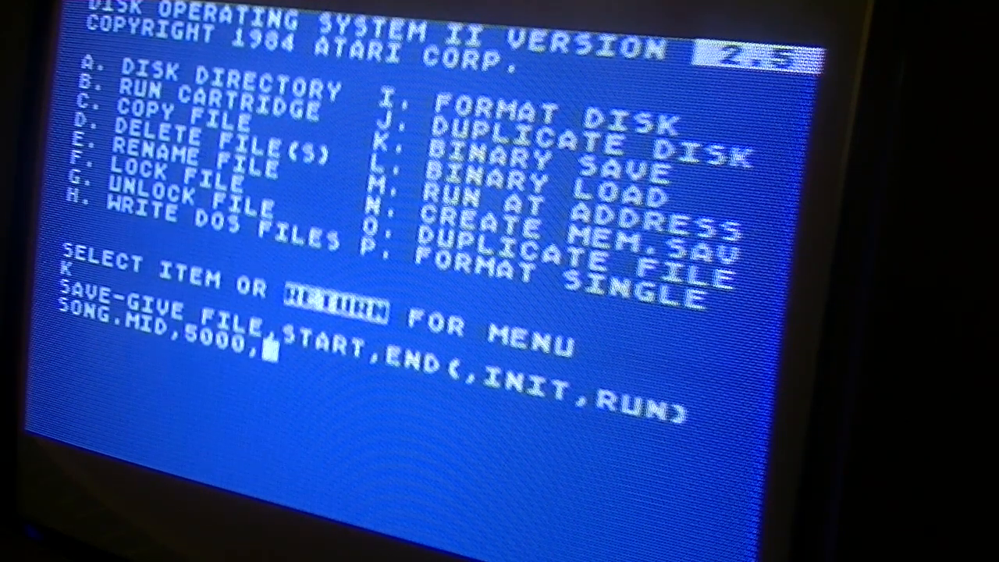
type("63A6")
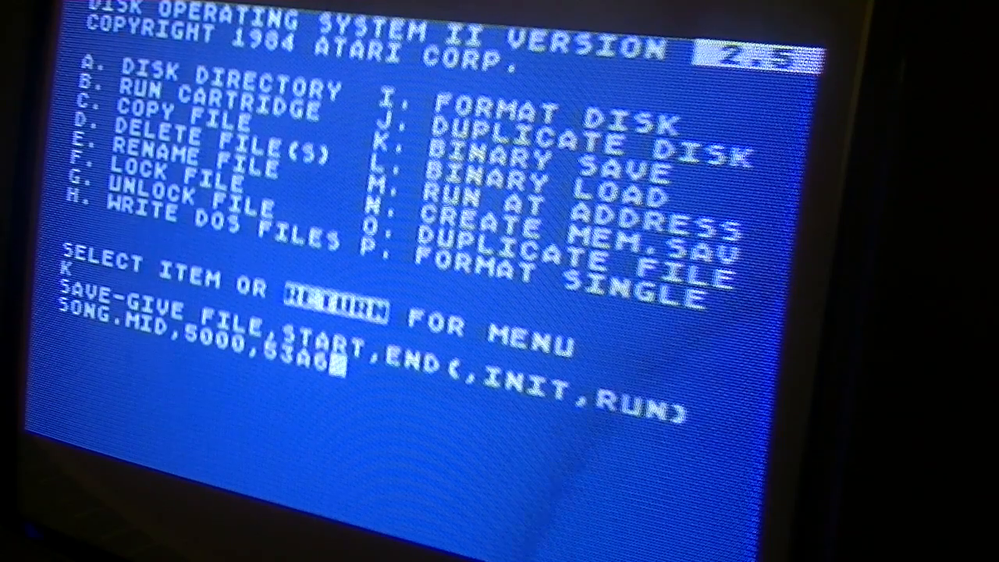
key("Return")
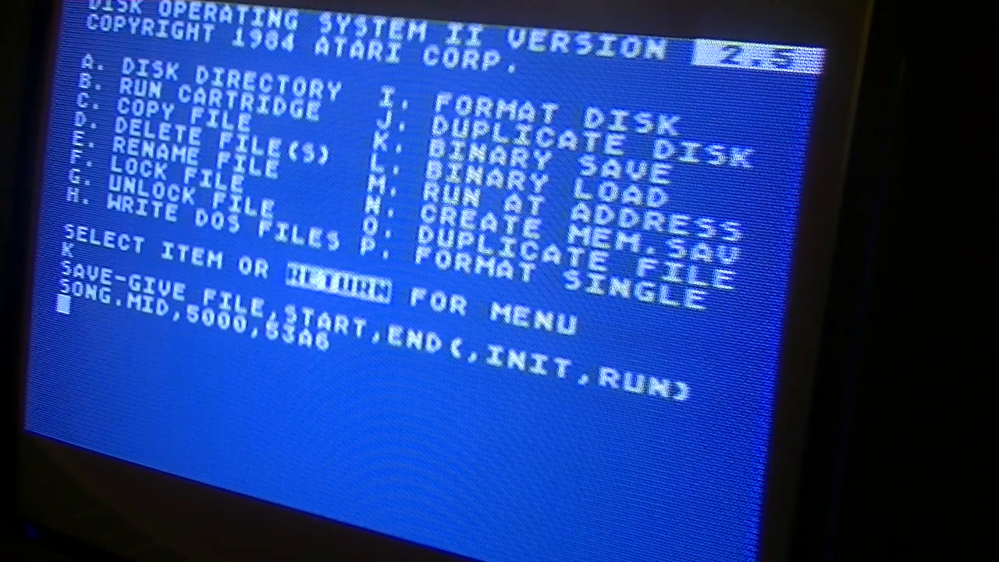
Binary-load SONG.MID from disk back into memory.
key("Return")
type("L")
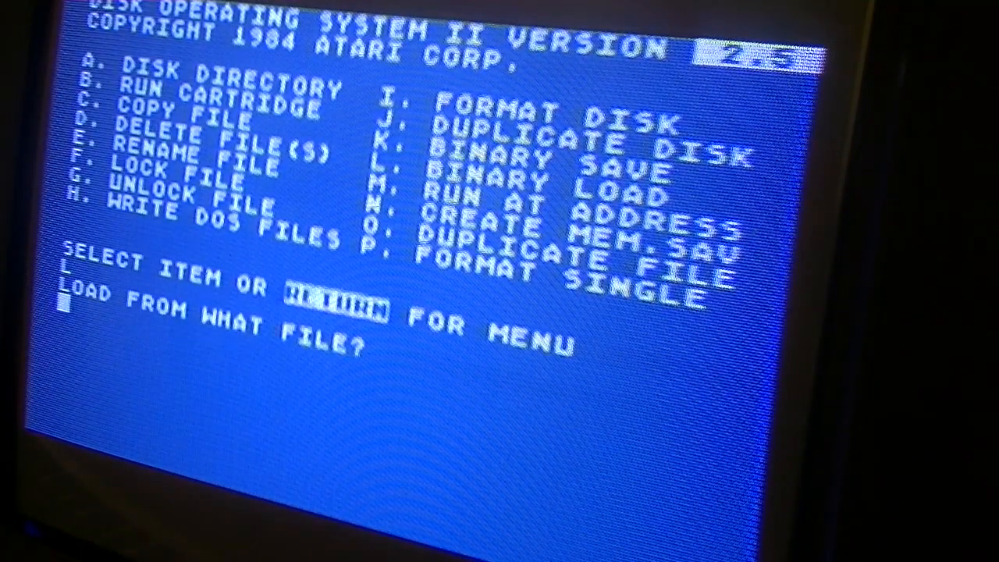
type("SONG.")
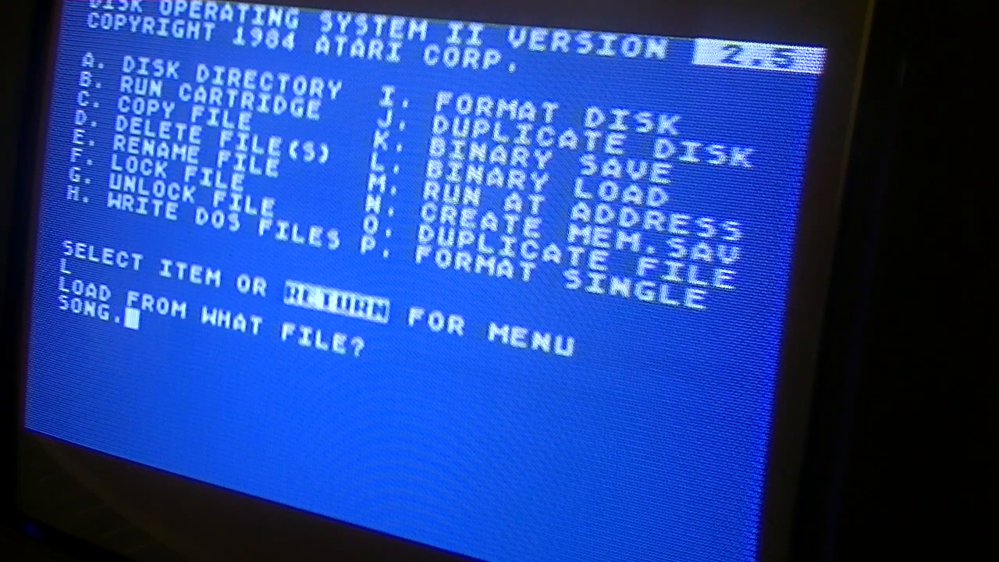
type("MID")
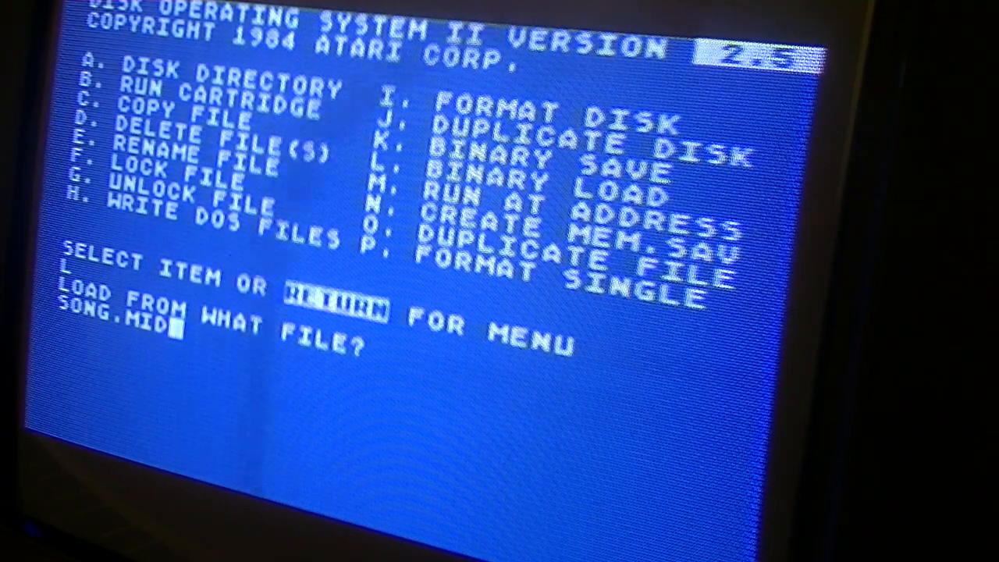
key("Return")
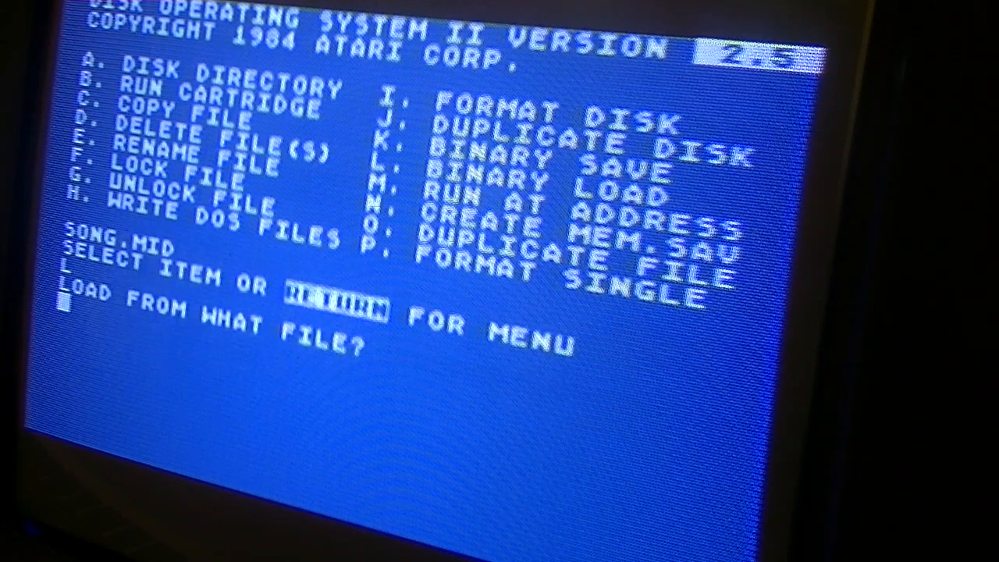
Binary-load the MJPLAYER.XEX playback program and return to the DOS item prompt.
type("MJPL")
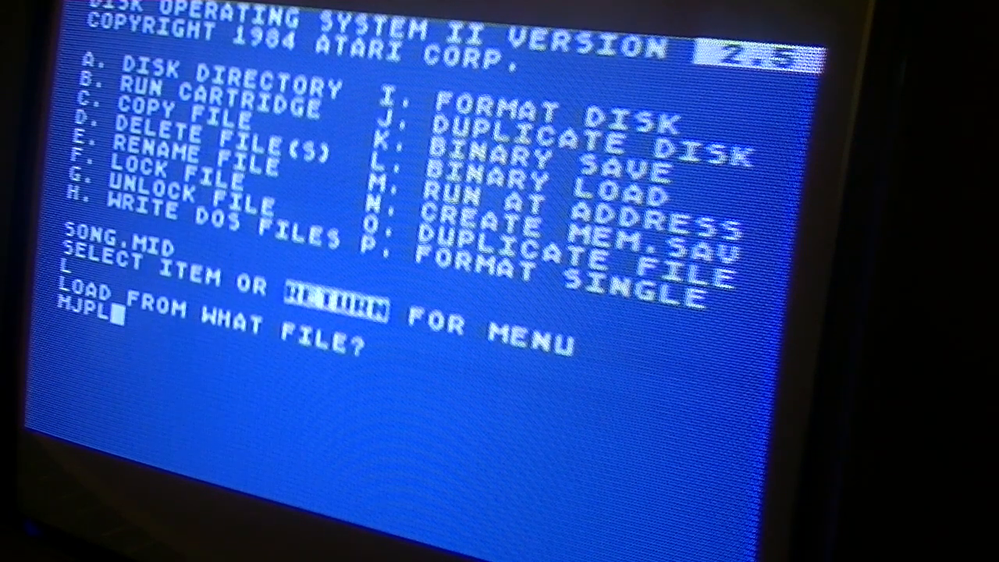
type("AYER")
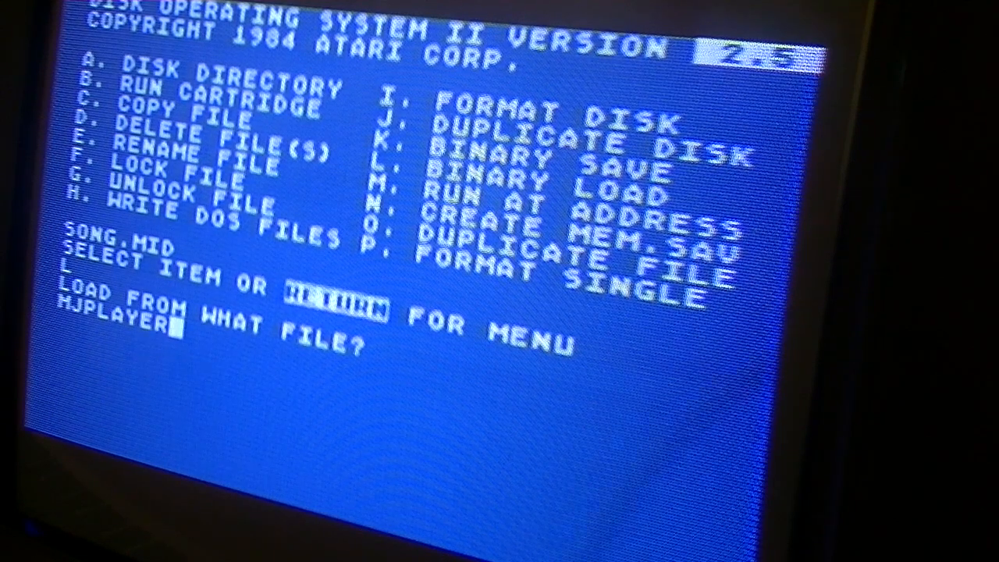
type(".XEX")
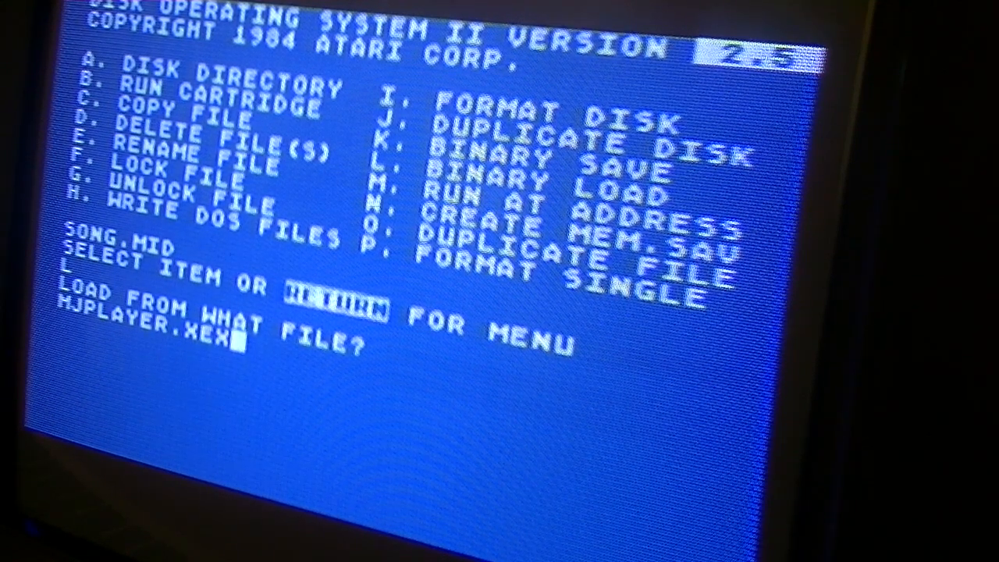
key("Return")
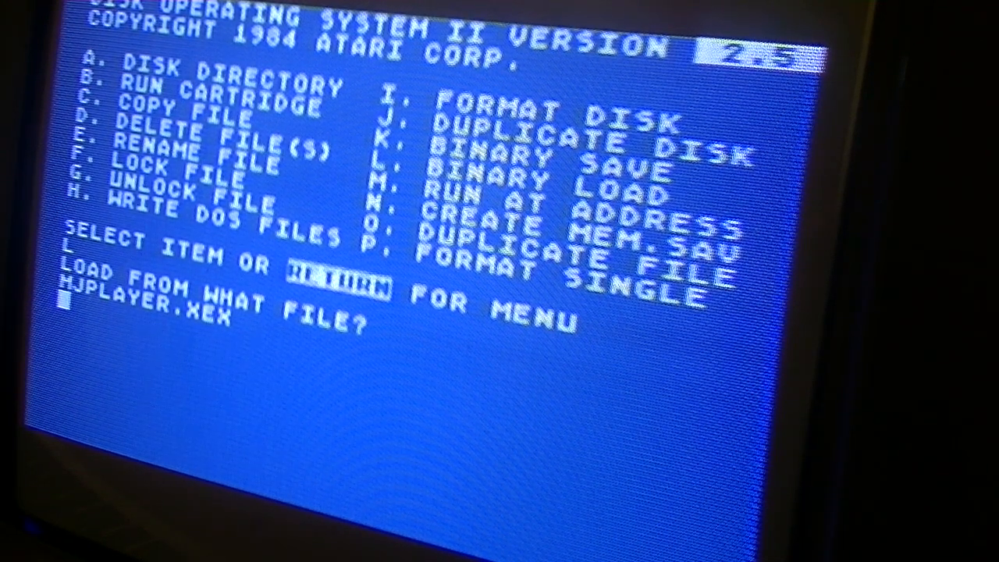
key("Return")
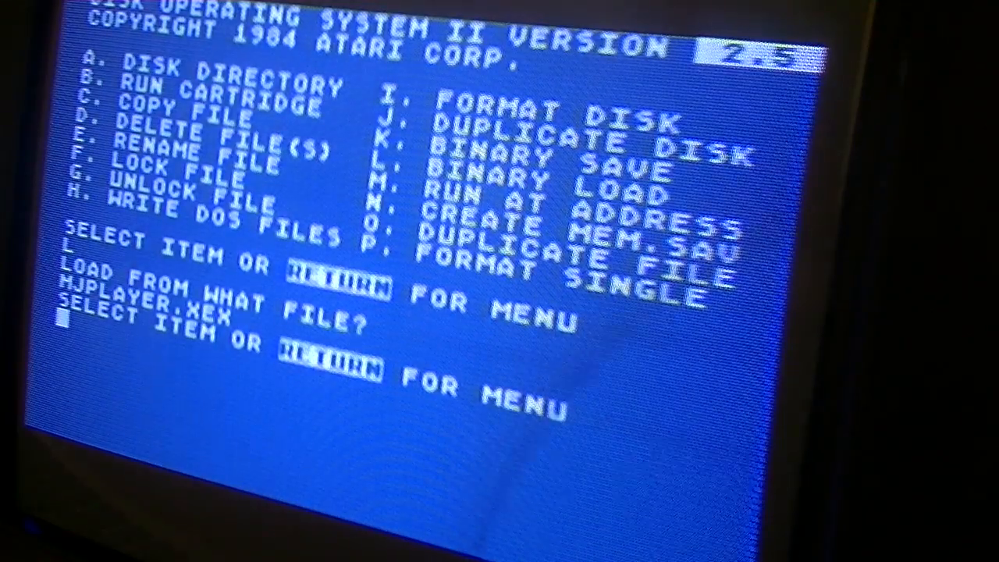